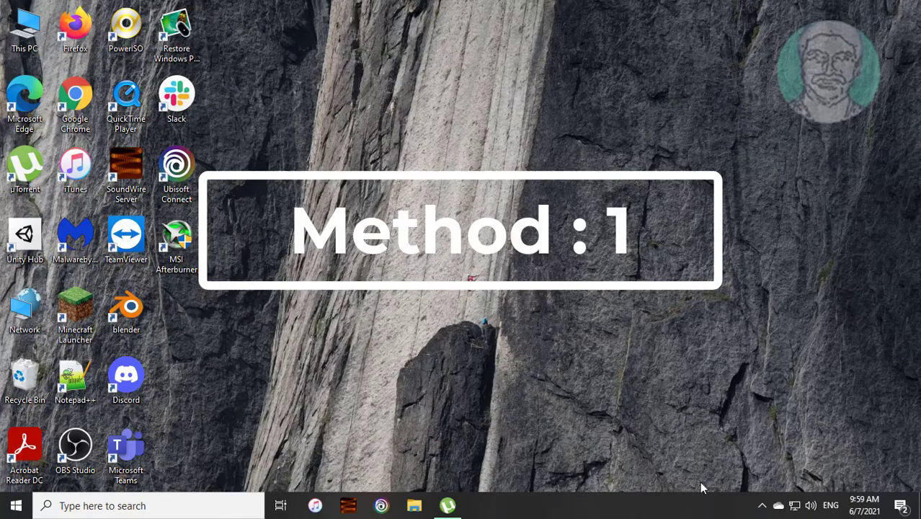
Launch Task Manager from the taskbar's right-click menu.
{"action": "right_click", "coordinate": [680, 497]}
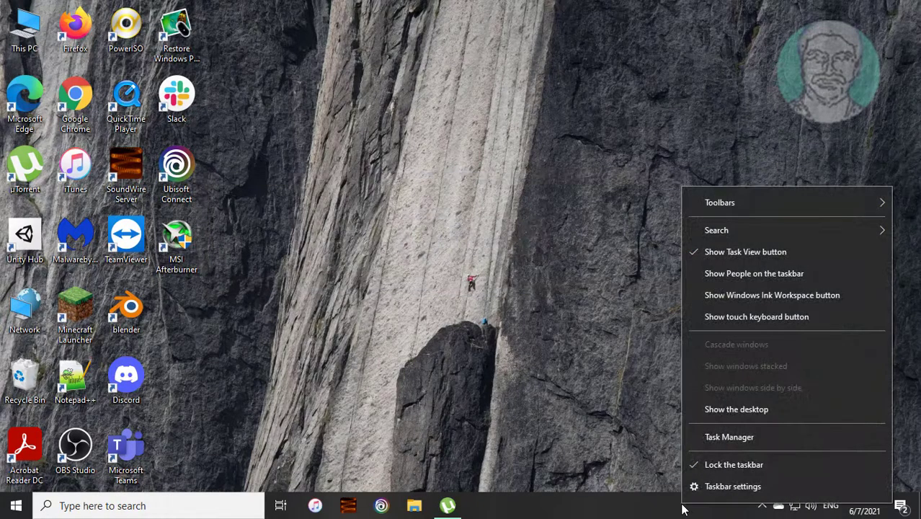
{"action": "left_click", "coordinate": [747, 441]}
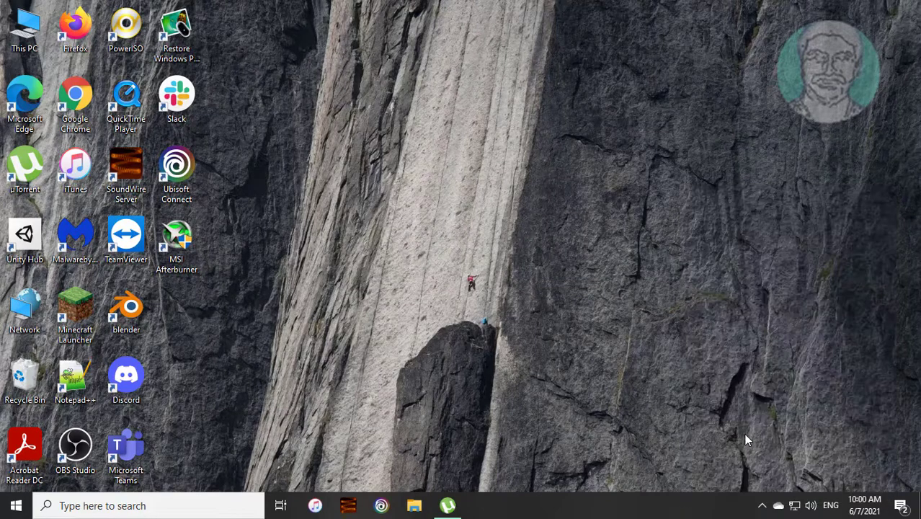
Restart the Windows Explorer process from the Processes list, then close Task Manager.
{"action": "left_click", "coordinate": [479, 505]}
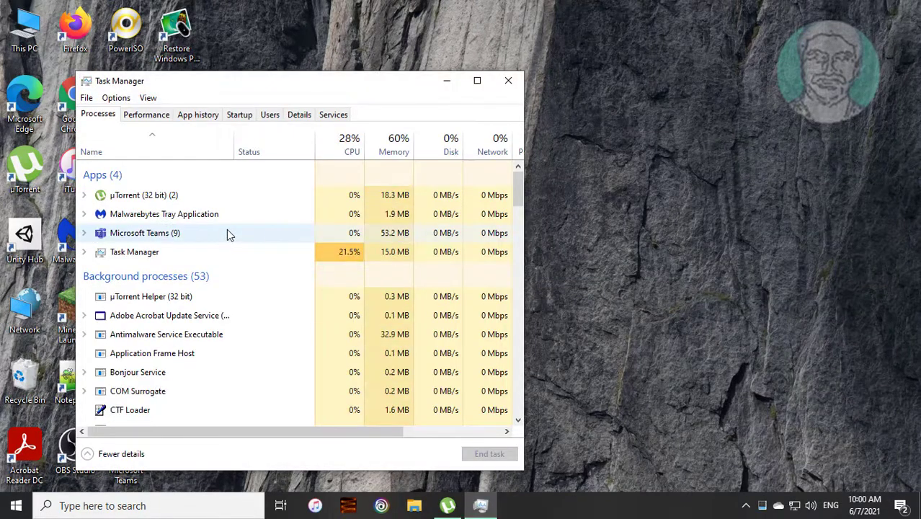
{"action": "scroll", "scroll_direction": "down", "scroll_amount": 3}
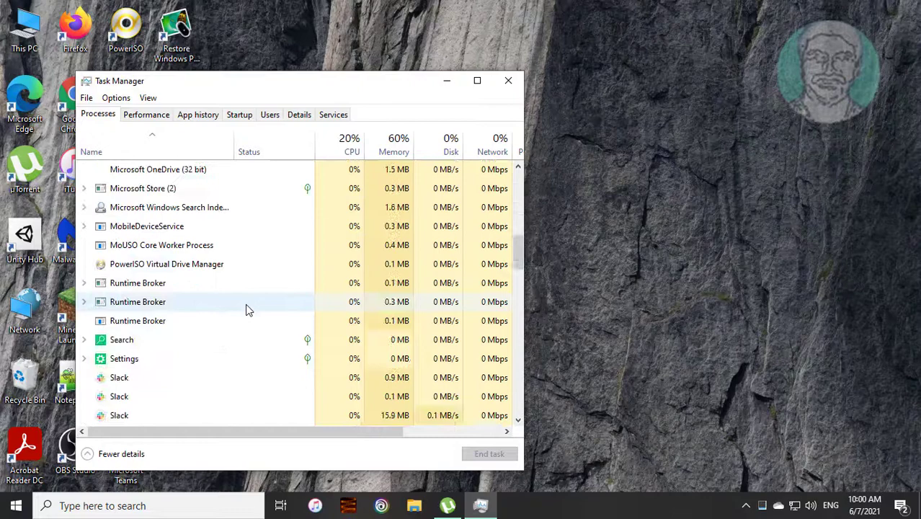
{"action": "scroll", "scroll_direction": "down", "scroll_amount": 3}
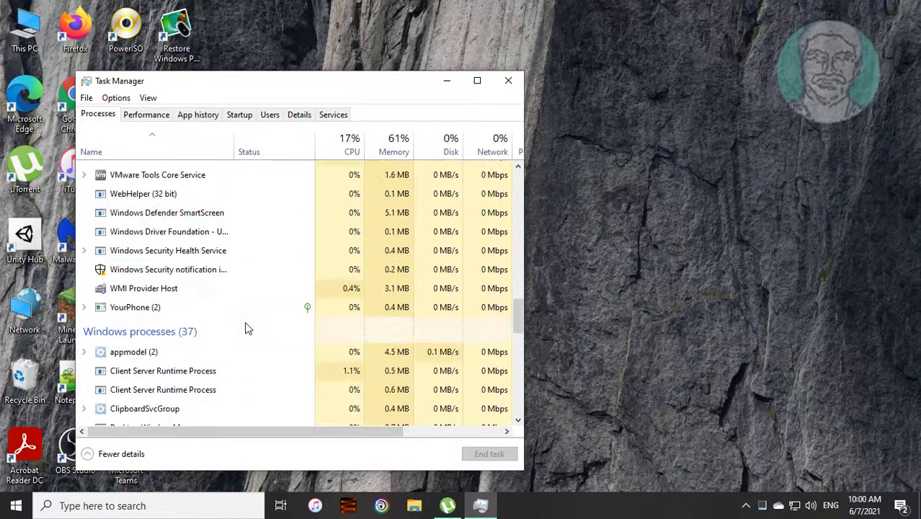
{"action": "scroll", "scroll_direction": "down", "scroll_amount": 3}
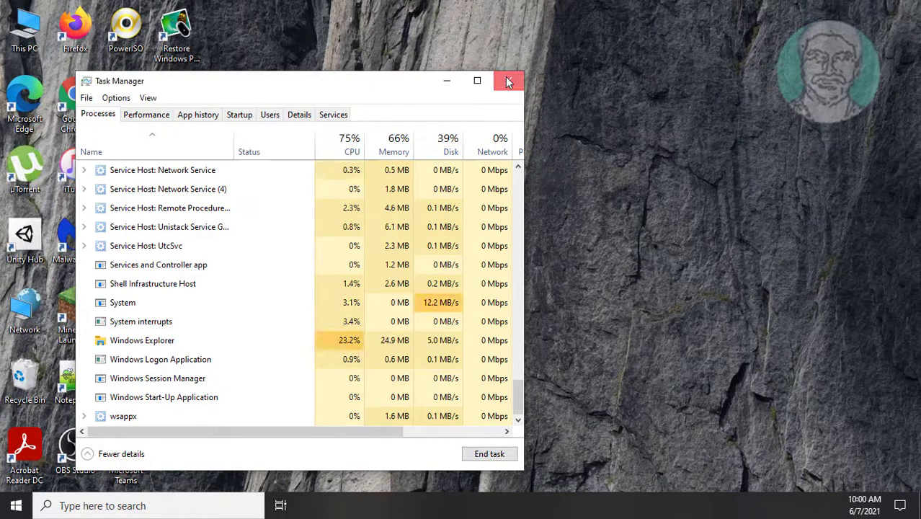
{"action": "left_click", "coordinate": [507, 81]}
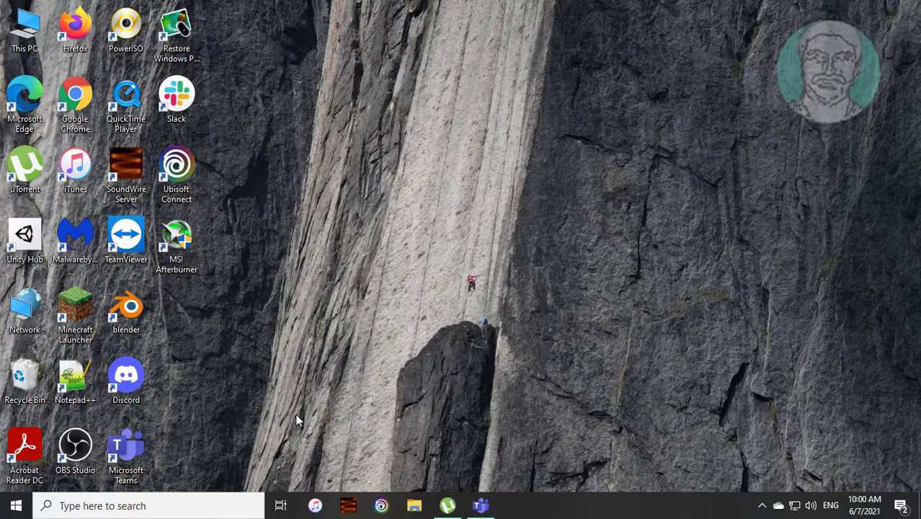
Search 'regedit' and run Registry Editor as administrator, approving the UAC prompt.
{"action": "type", "text": "regedit"}
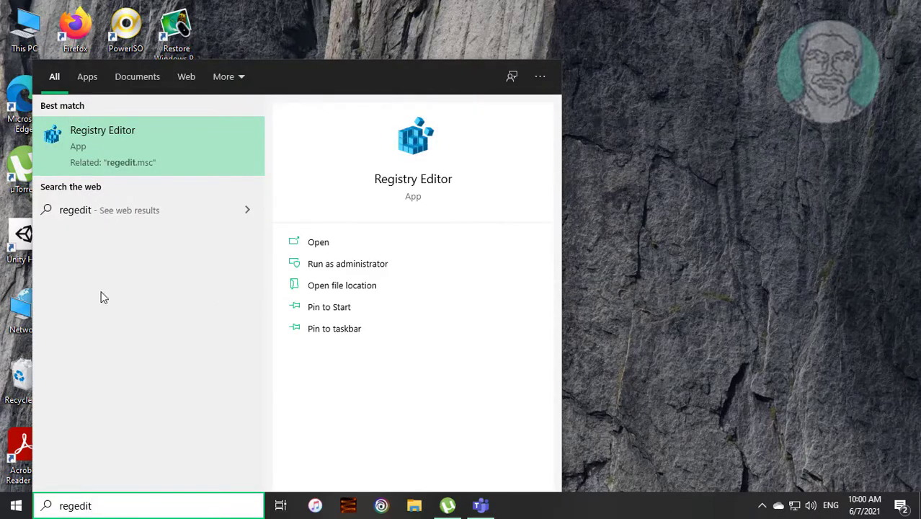
{"action": "right_click", "coordinate": [103, 141]}
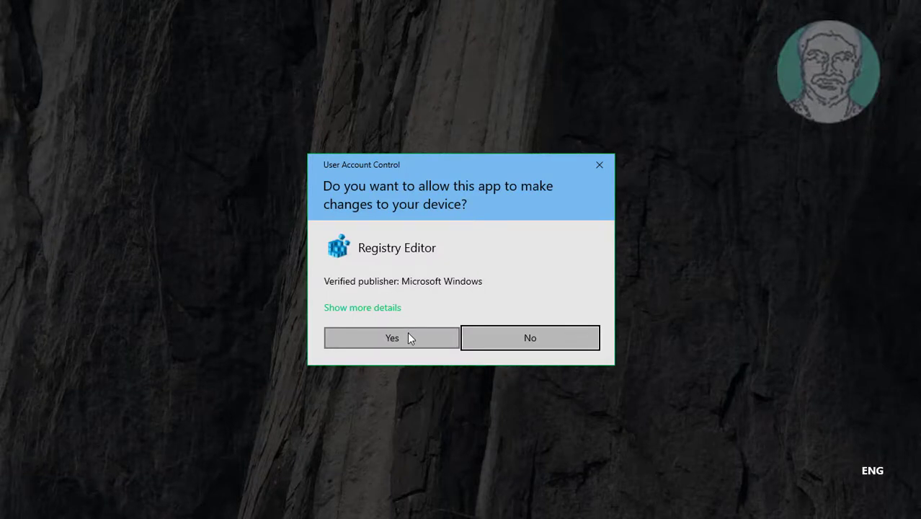
{"action": "left_click", "coordinate": [392, 337]}
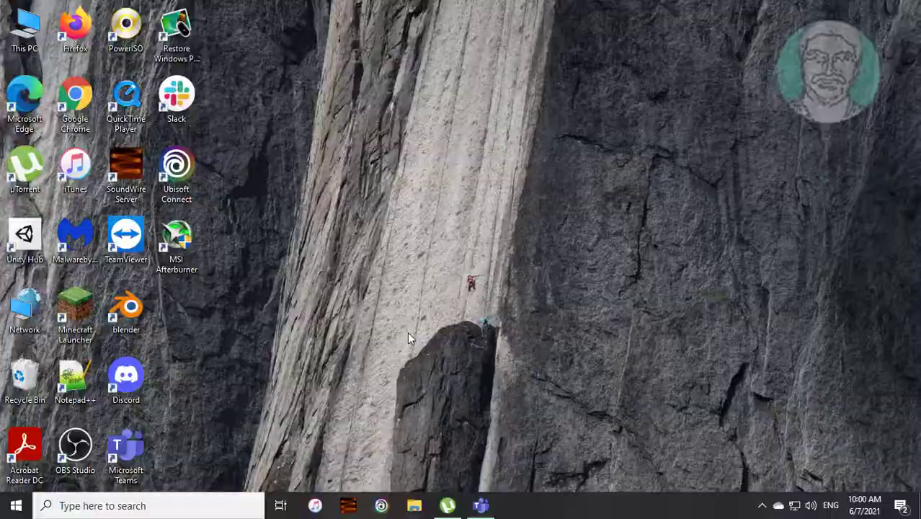
Navigate to HKEY_CURRENT_USER\Control Panel\Desktop and select the ForegroundLockTimeout value.
{"action": "left_click", "coordinate": [513, 505]}
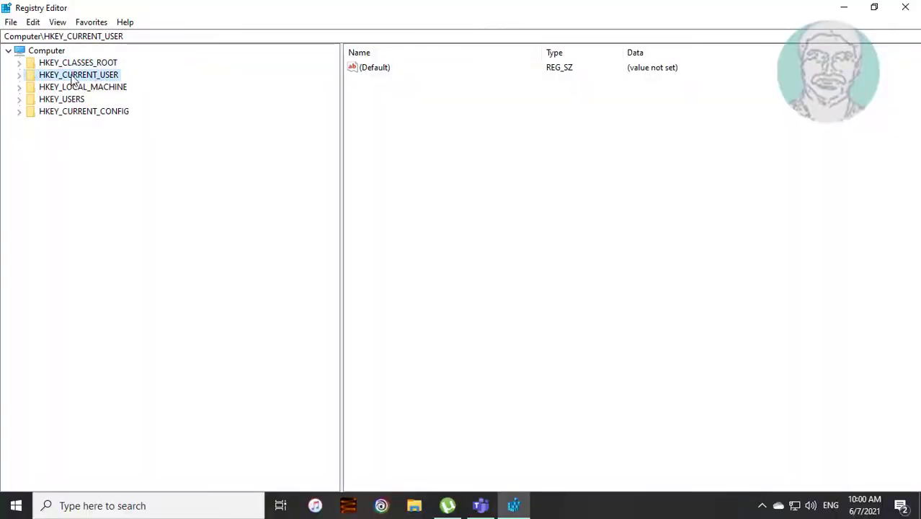
{"action": "left_click", "coordinate": [18, 75]}
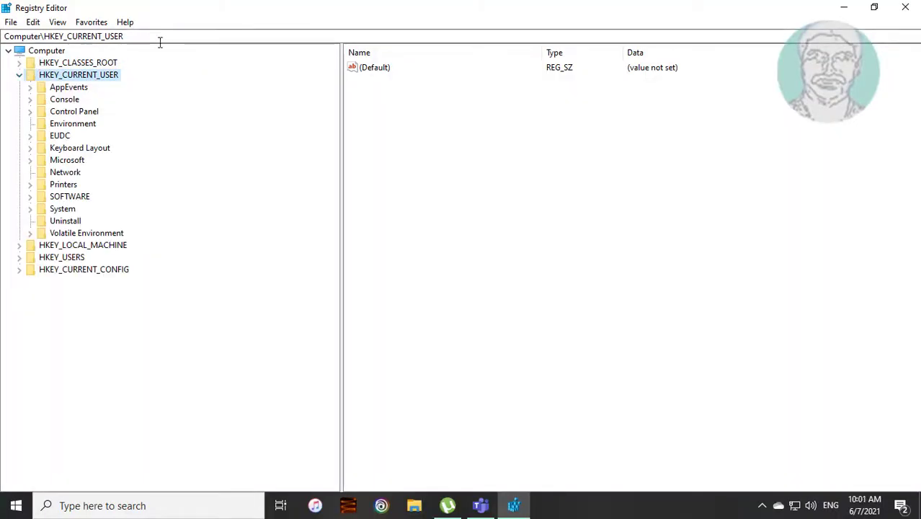
{"action": "left_click", "coordinate": [73, 111]}
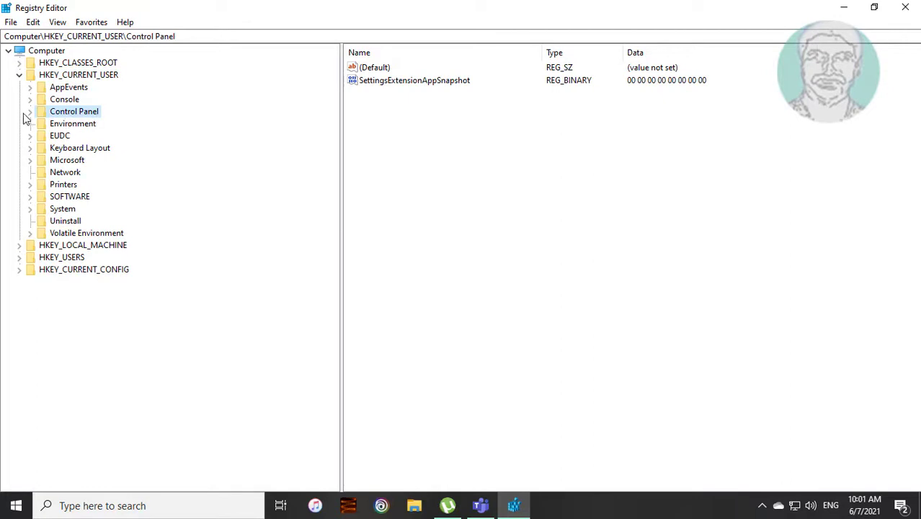
{"action": "left_click", "coordinate": [30, 111]}
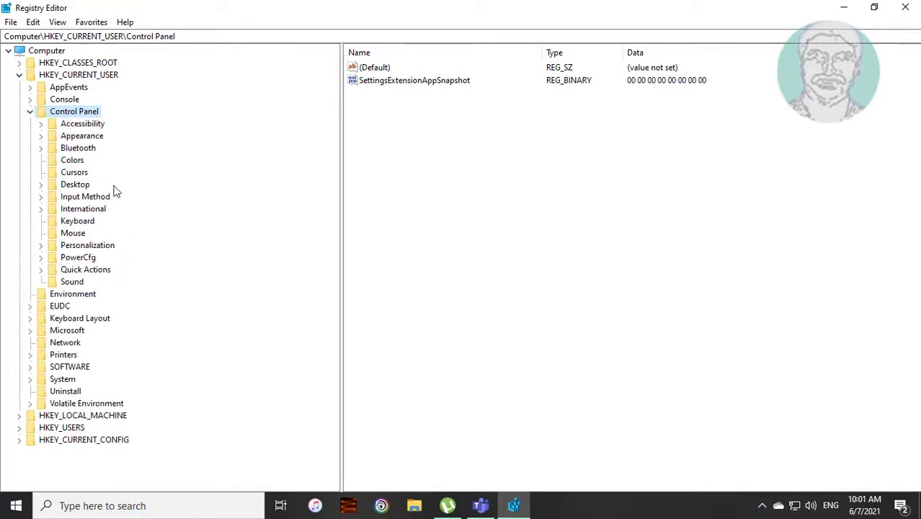
{"action": "left_click", "coordinate": [75, 185]}
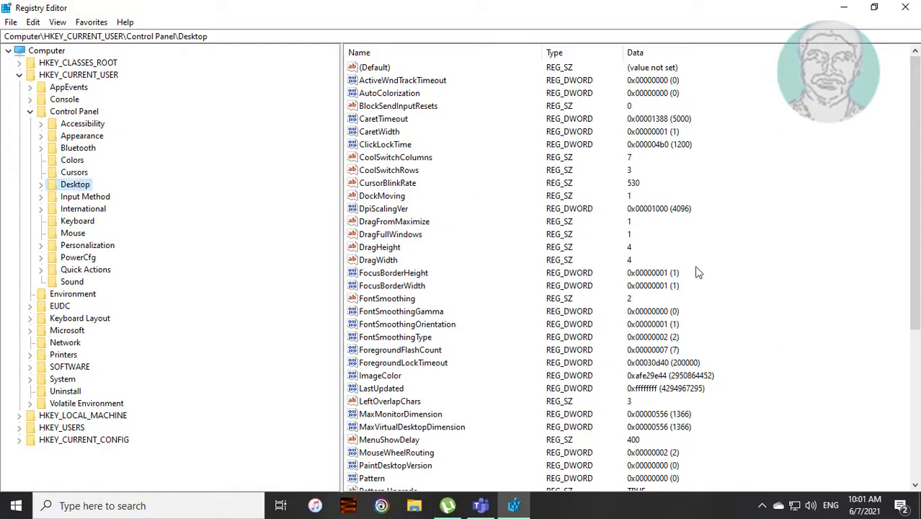
{"action": "mouse_move", "coordinate": [483, 346]}
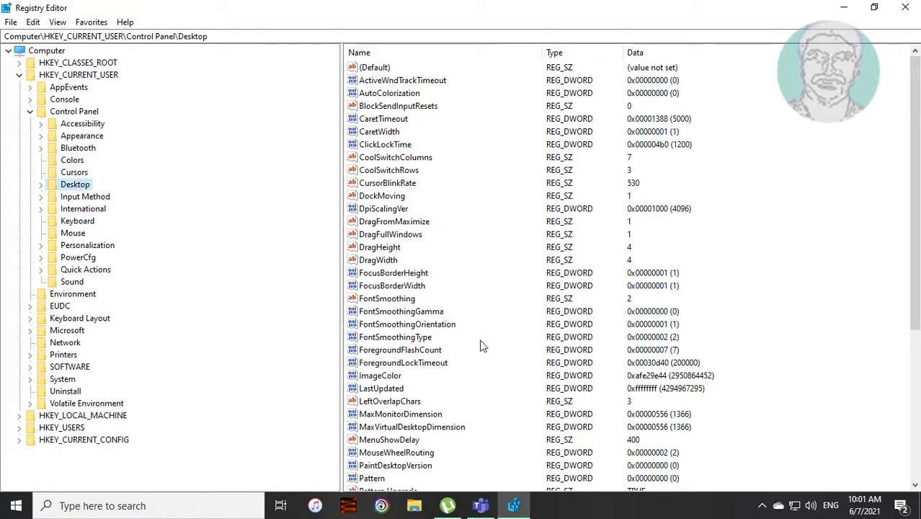
{"action": "mouse_move", "coordinate": [424, 373]}
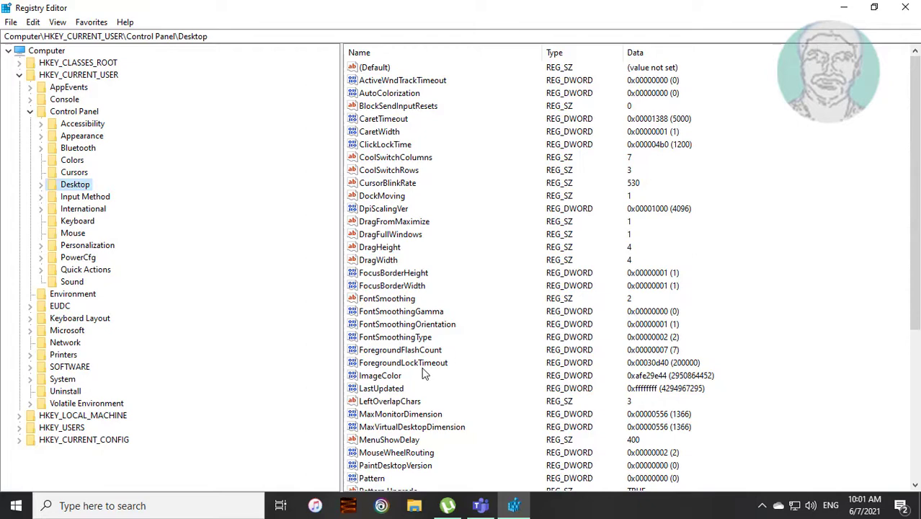
{"action": "left_click", "coordinate": [404, 363]}
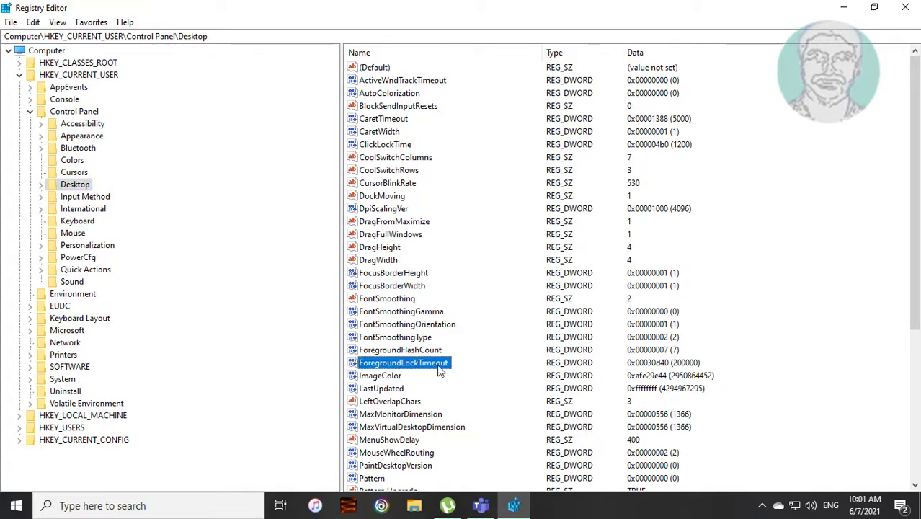
Edit ForegroundLockTimeout to value data 0 with Decimal base and confirm.
{"action": "double_click", "coordinate": [404, 364]}
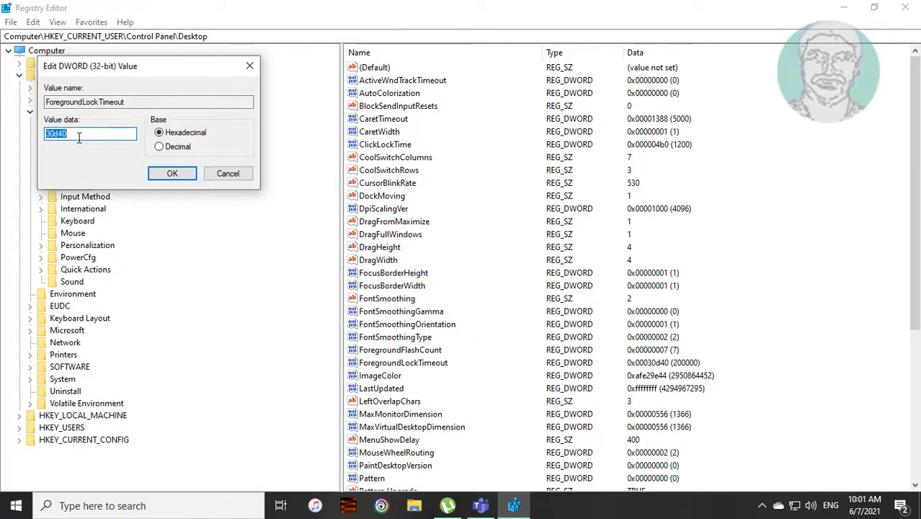
{"action": "left_click", "coordinate": [159, 147]}
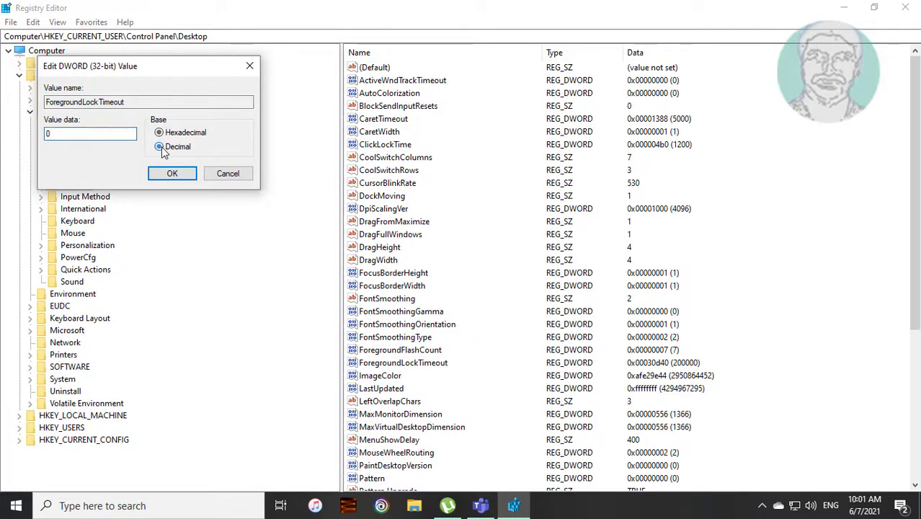
{"action": "left_click", "coordinate": [159, 147]}
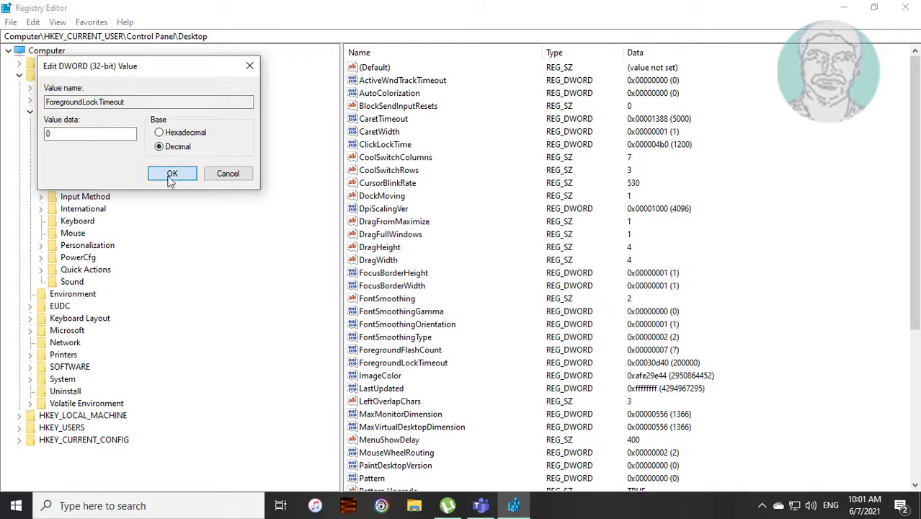
{"action": "left_click", "coordinate": [172, 173]}
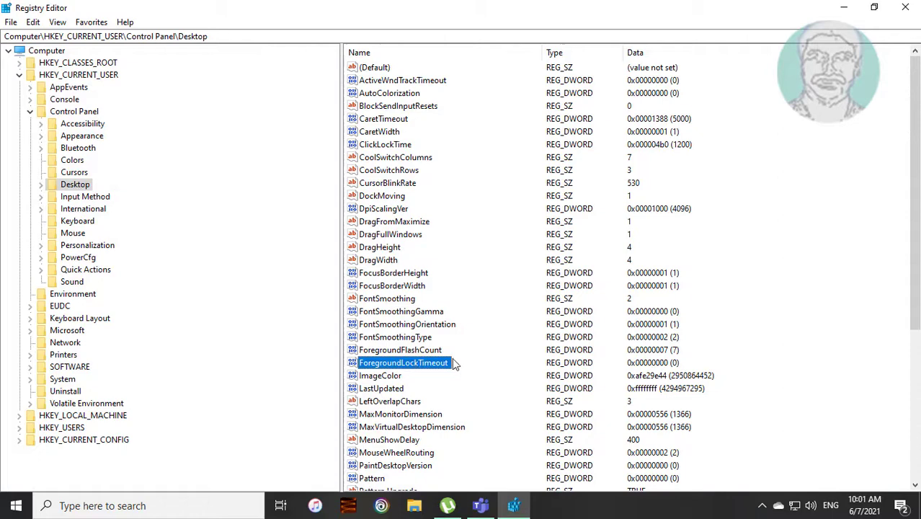
{"action": "mouse_move", "coordinate": [462, 358]}
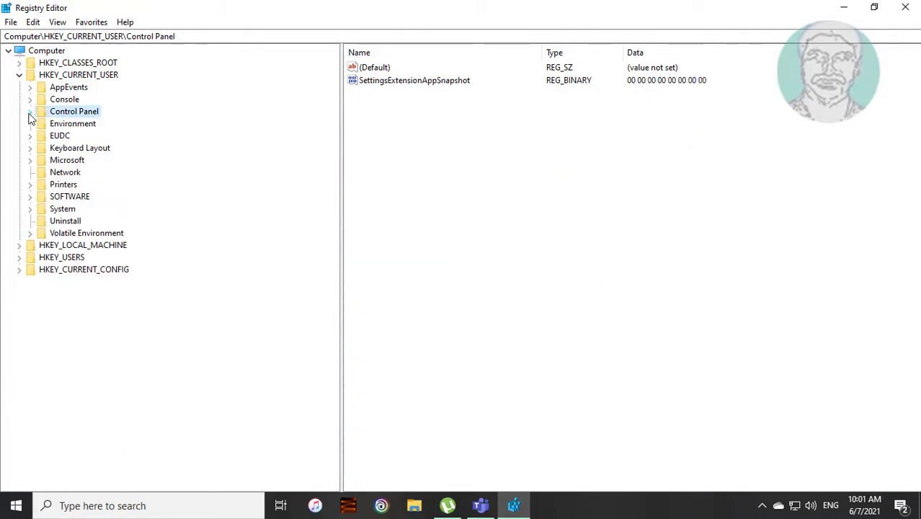
Collapse HKEY_CURRENT_USER, close Registry Editor, and bring up the Start menu.
{"action": "left_click", "coordinate": [19, 75]}
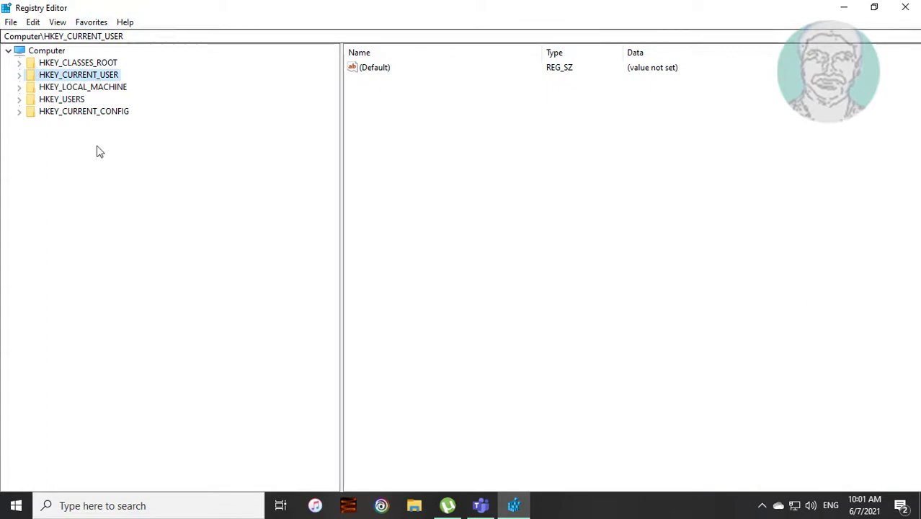
{"action": "mouse_move", "coordinate": [906, 7]}
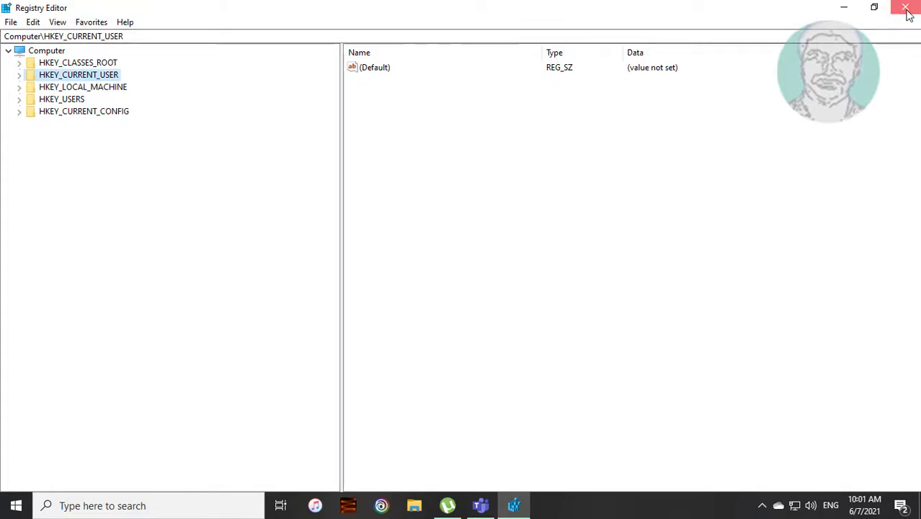
{"action": "left_click", "coordinate": [907, 9]}
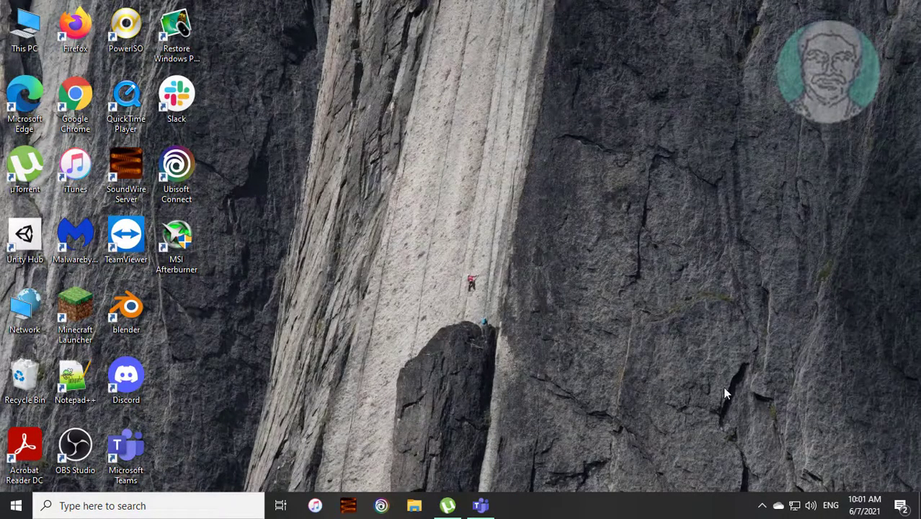
{"action": "left_click", "coordinate": [16, 505]}
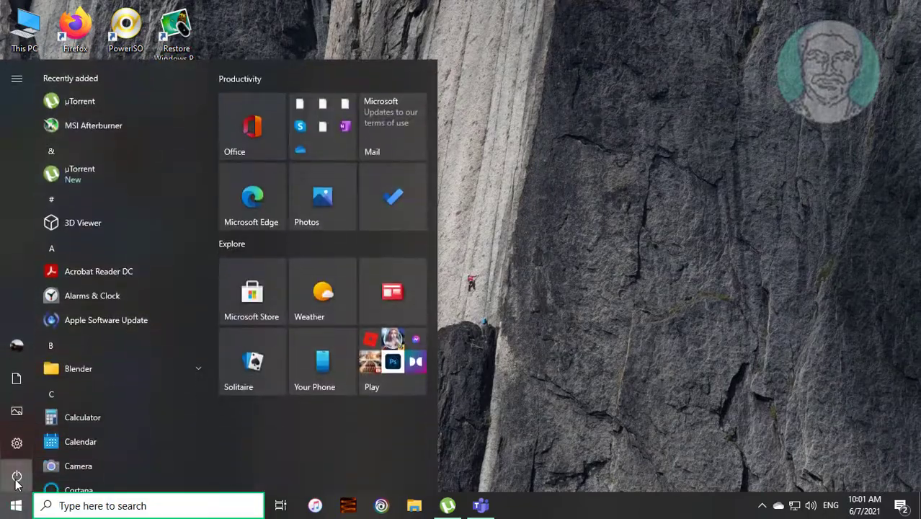